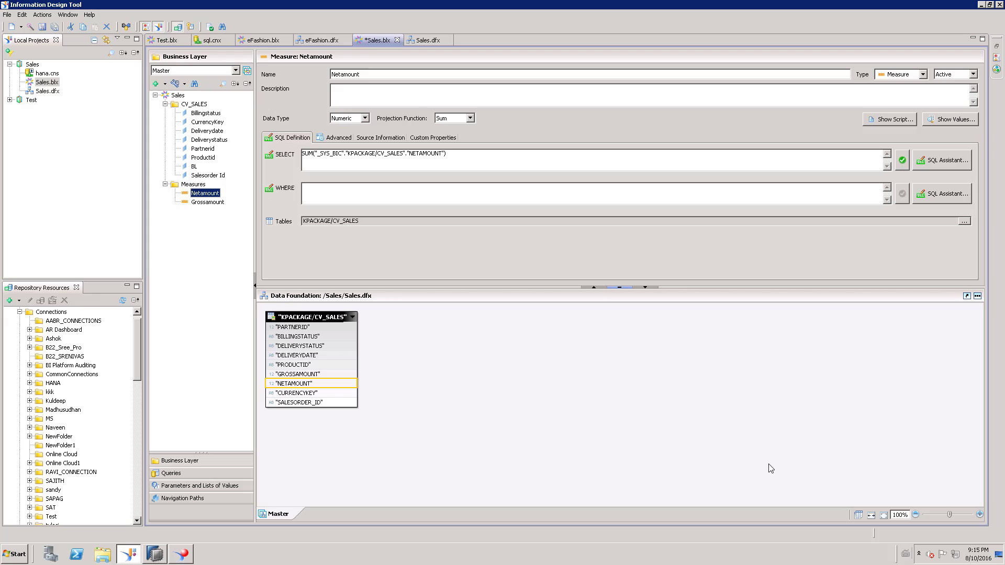
pyautogui.moveTo(702, 485)
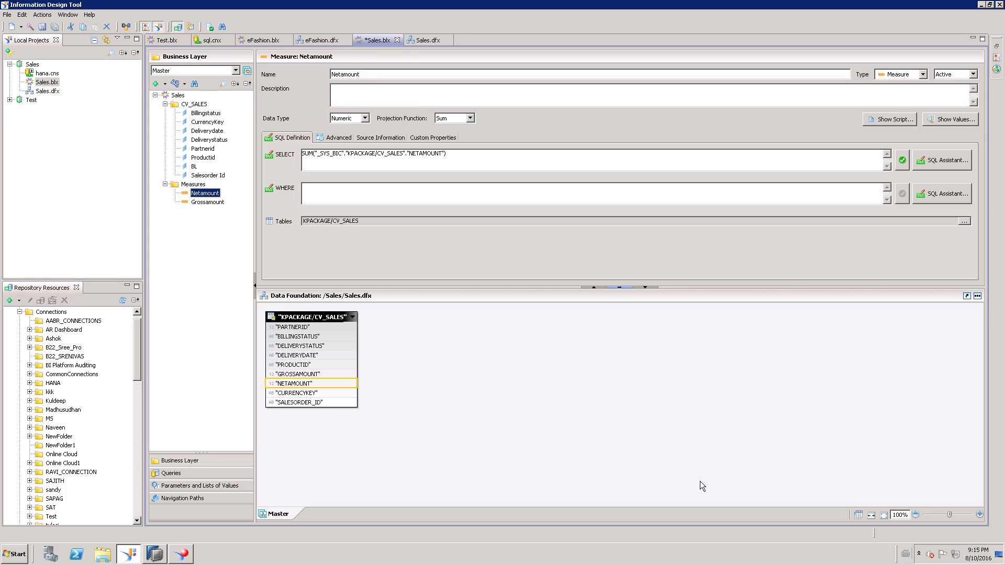
pyautogui.moveTo(232, 319)
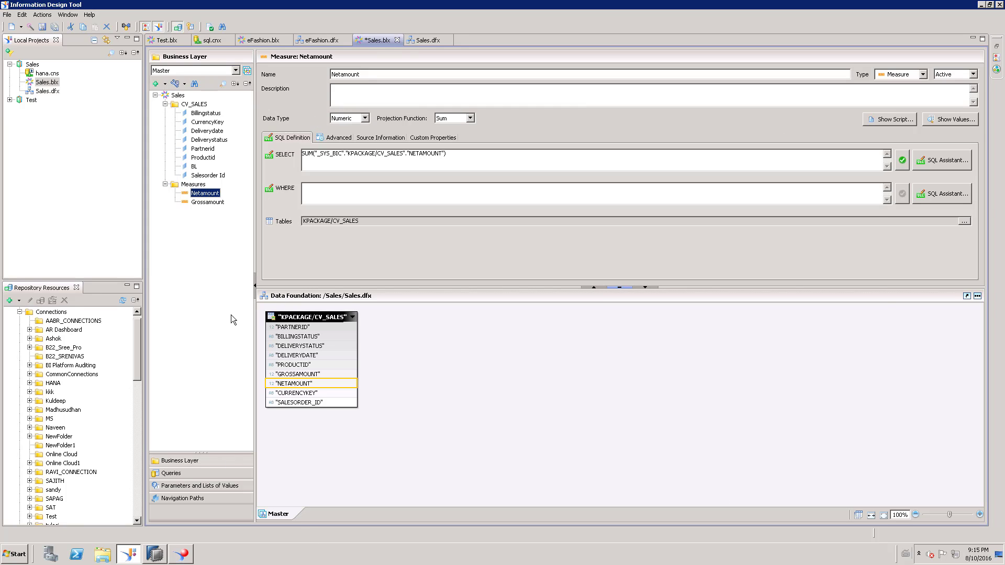
pyautogui.moveTo(255, 200)
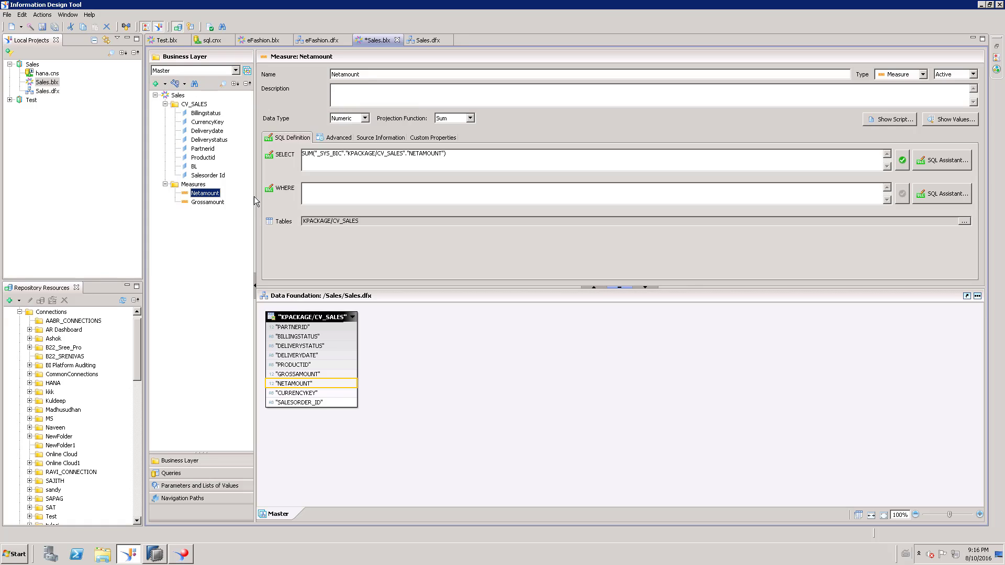
pyautogui.moveTo(174, 388)
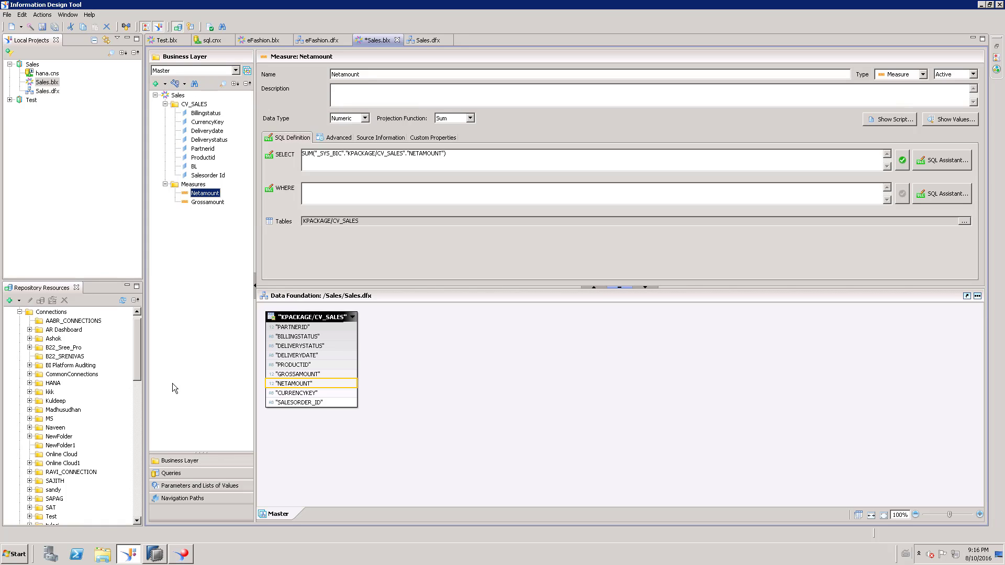
pyautogui.moveTo(164, 77)
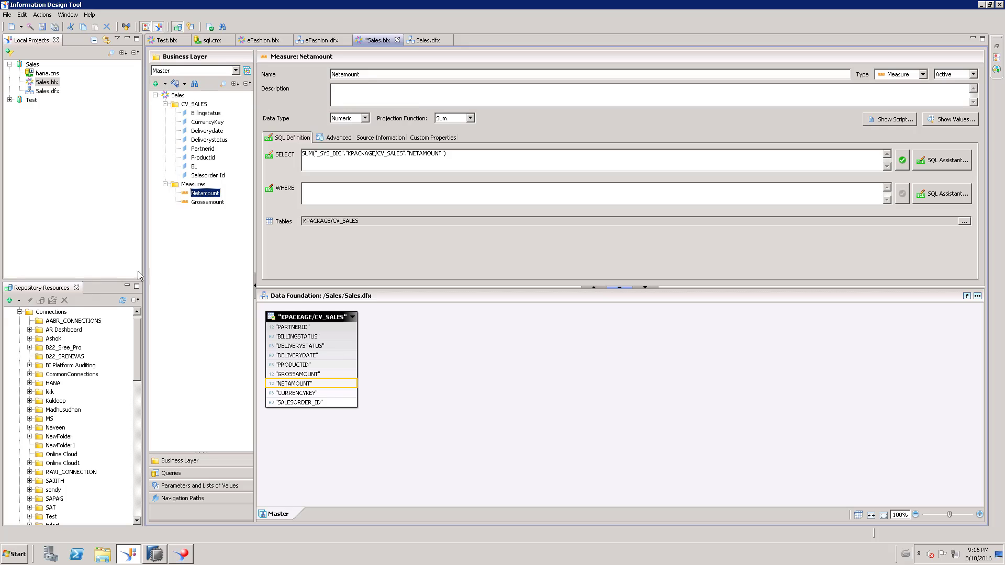
pyautogui.moveTo(206, 106)
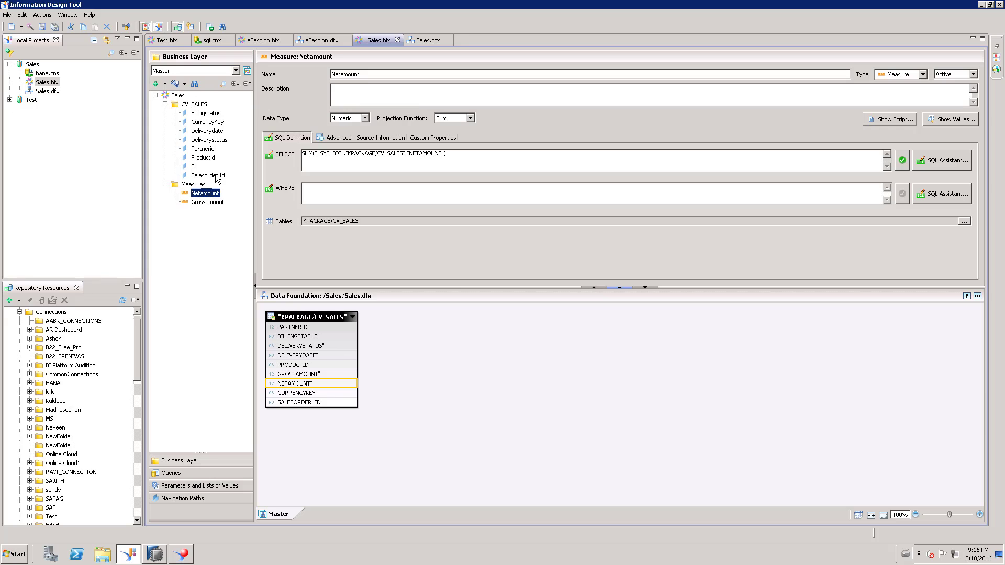
pyautogui.moveTo(226, 186)
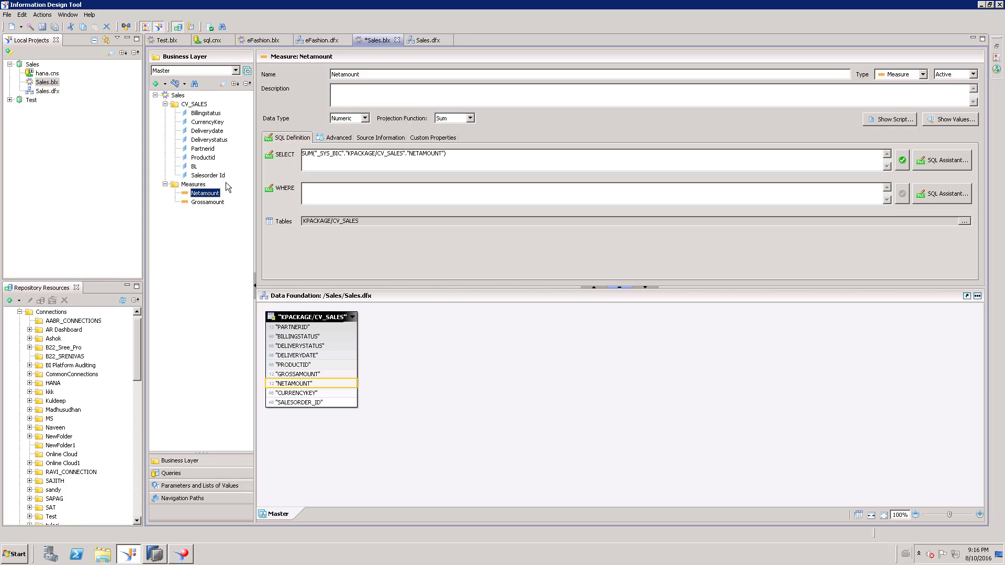
pyautogui.moveTo(210, 251)
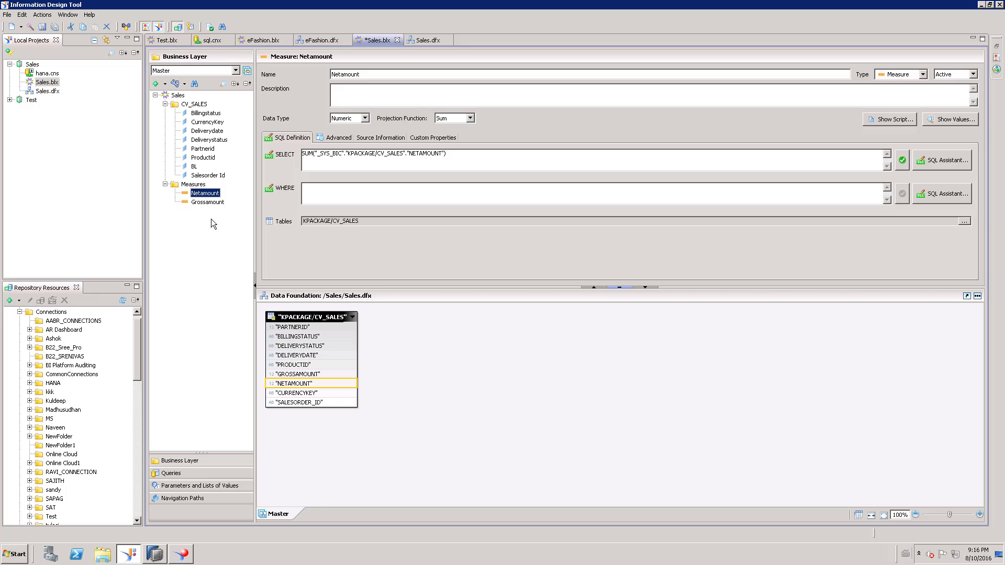
pyautogui.moveTo(212, 57)
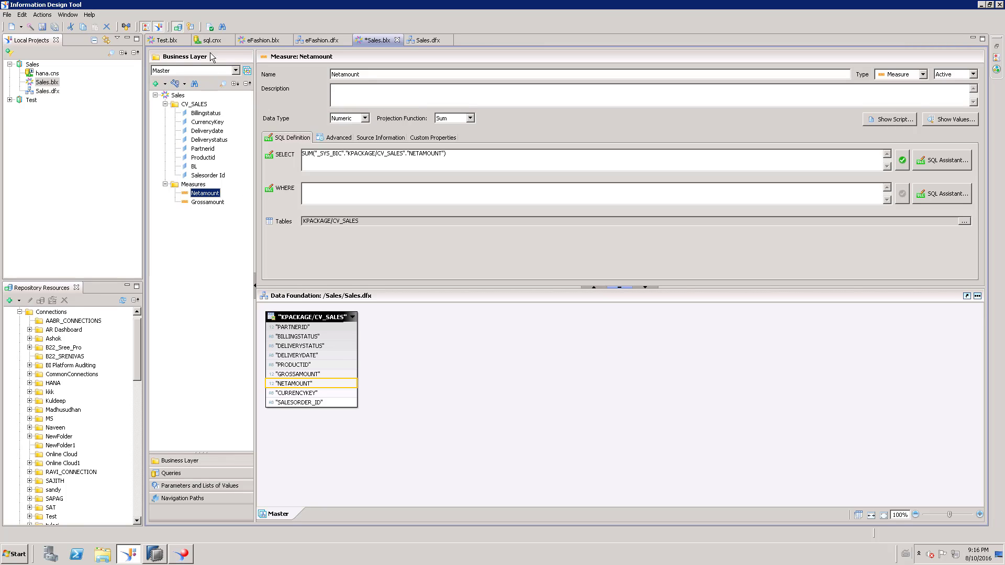
pyautogui.moveTo(186, 80)
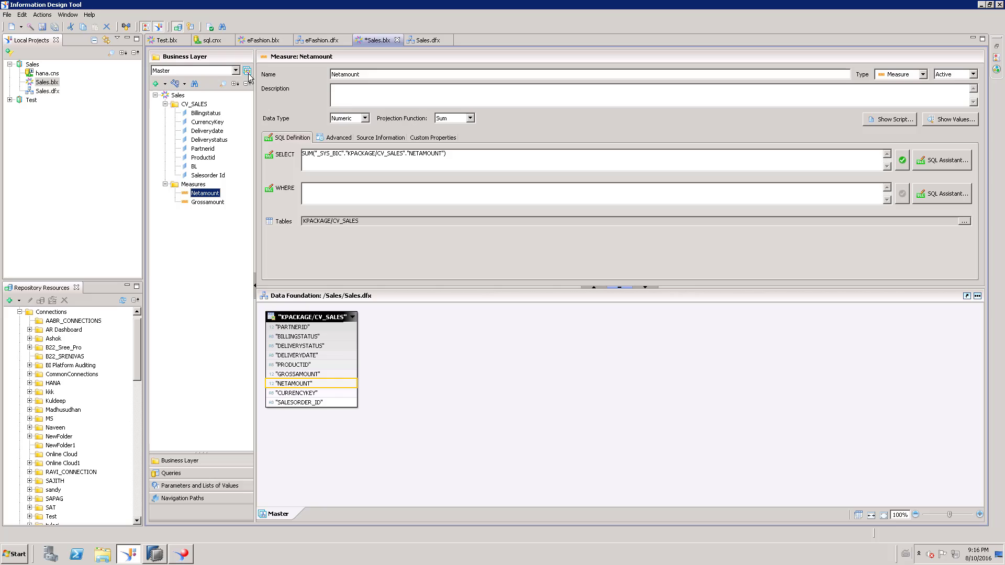
# Add a new business layer view and expand its Measures and CV_SALES object folders
pyautogui.click(248, 71)
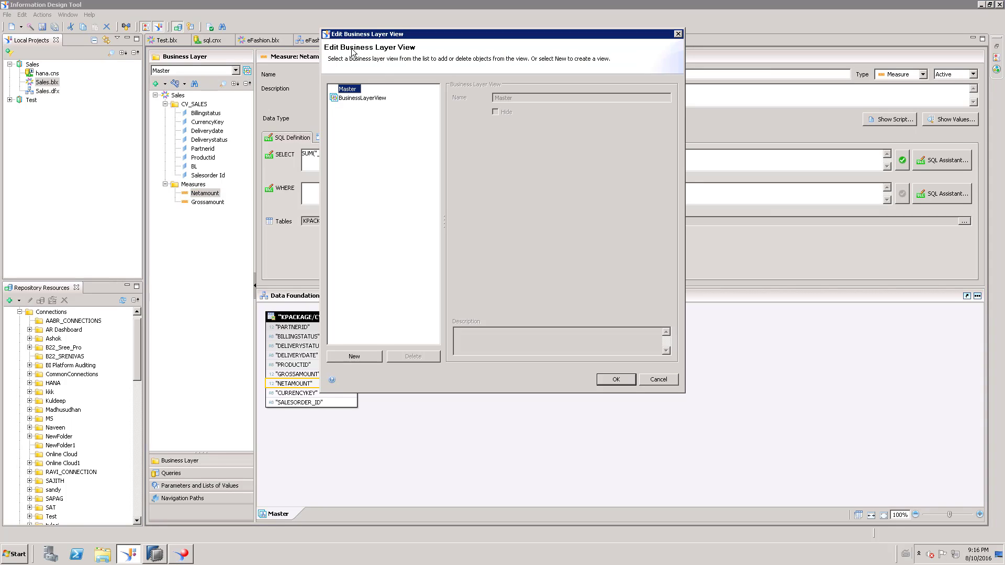
pyautogui.moveTo(351, 130)
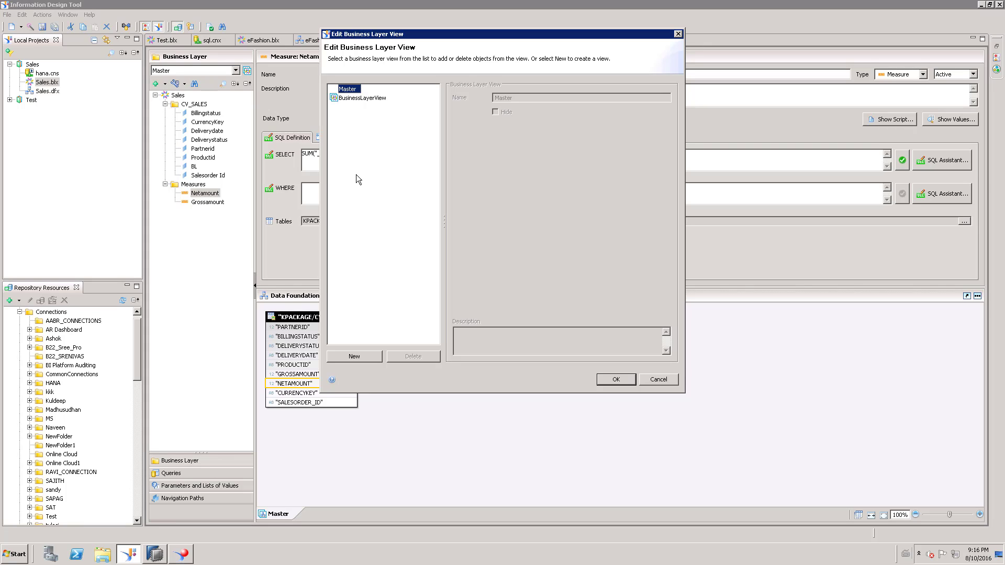
pyautogui.click(354, 356)
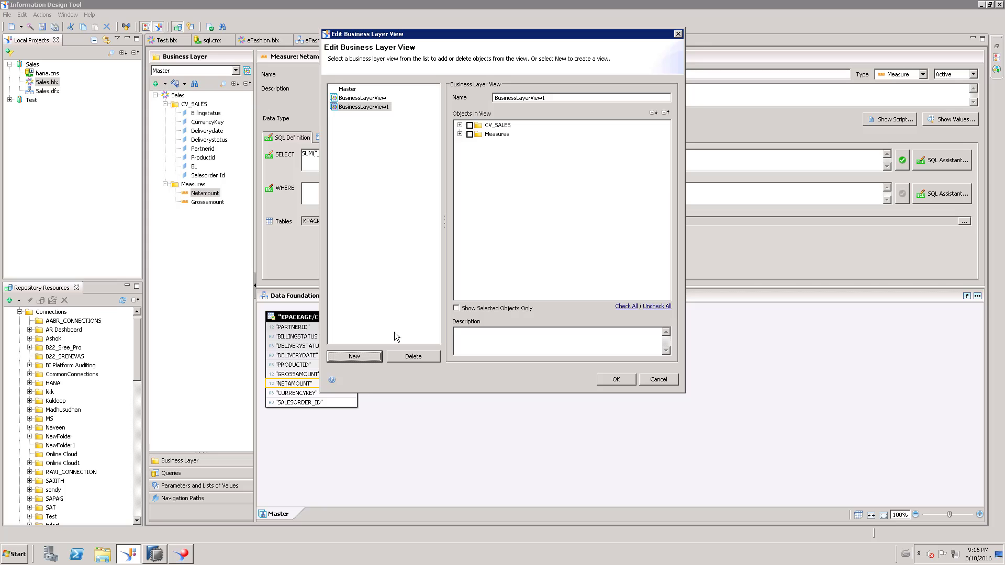
pyautogui.click(460, 134)
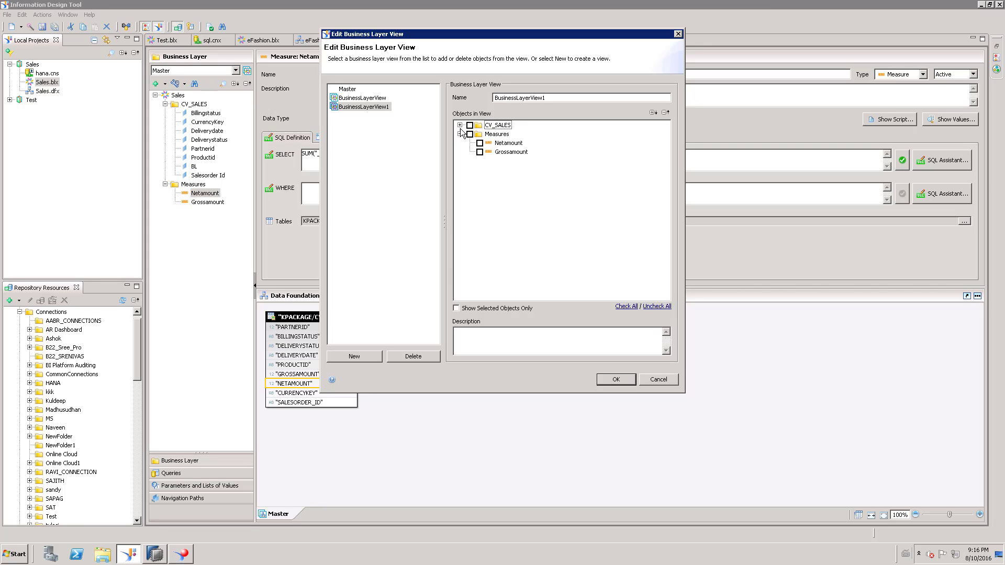
pyautogui.click(461, 125)
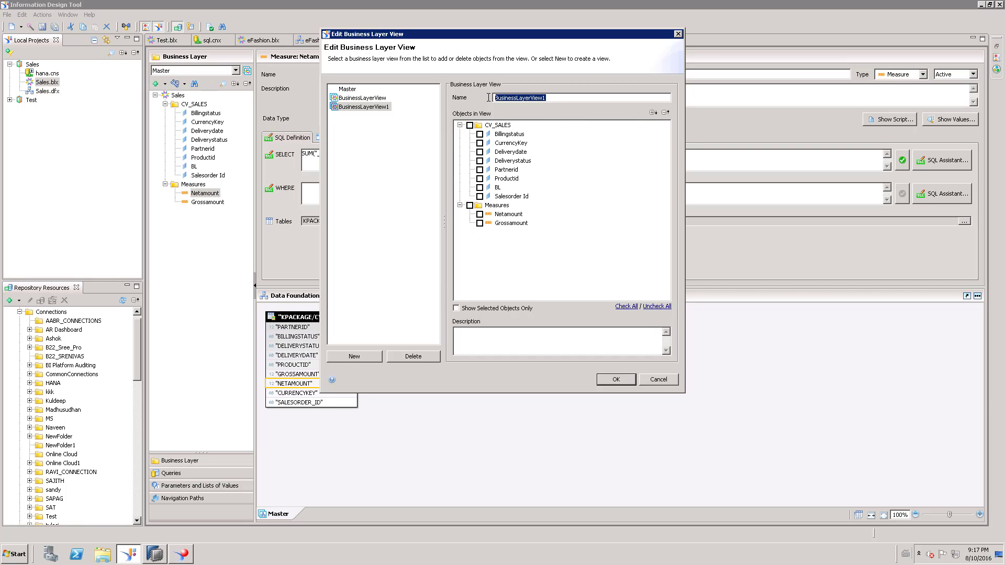
# Name the view View1, tick its CV_SALES objects, and show selected objects only
pyautogui.write('View1')
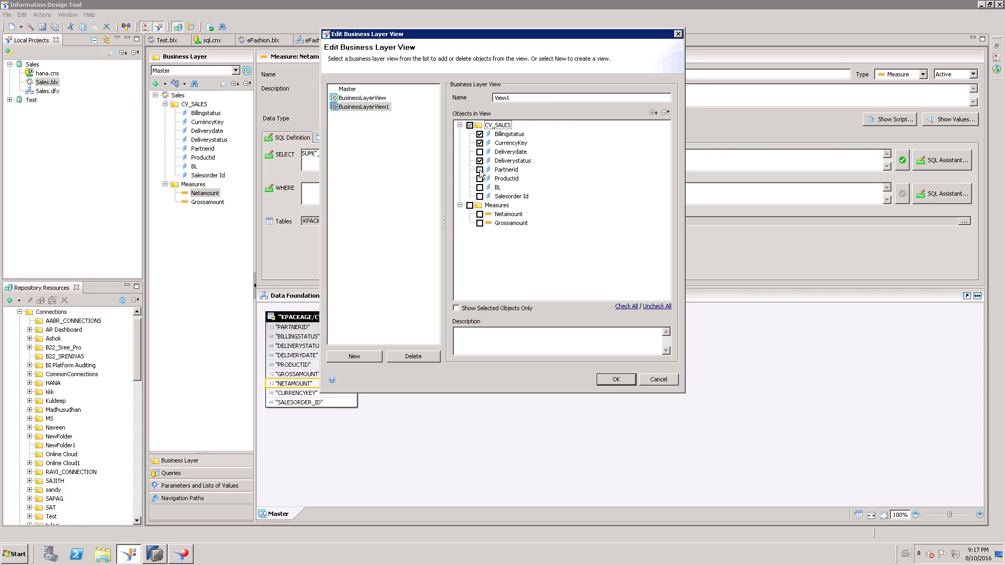
pyautogui.click(480, 196)
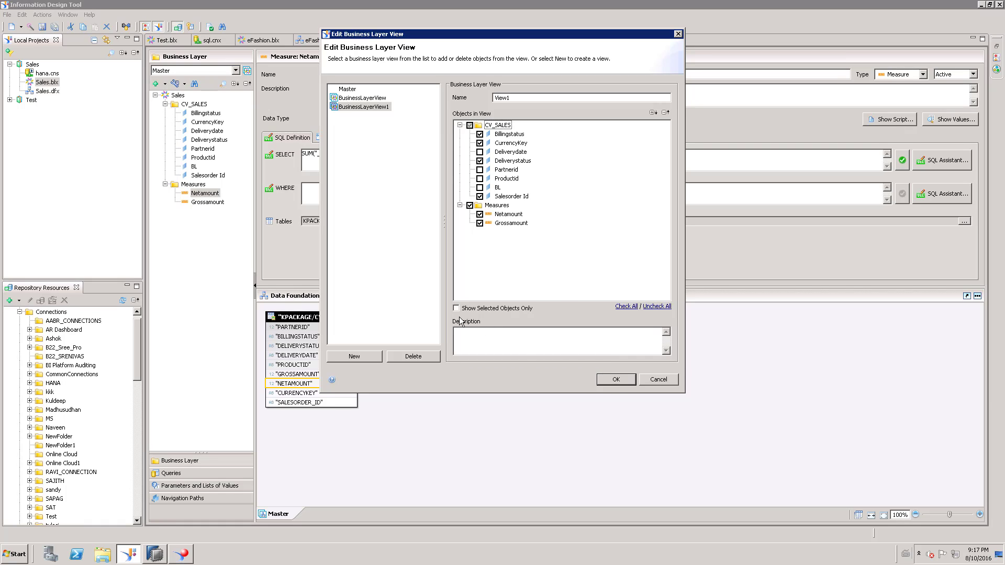
pyautogui.click(456, 309)
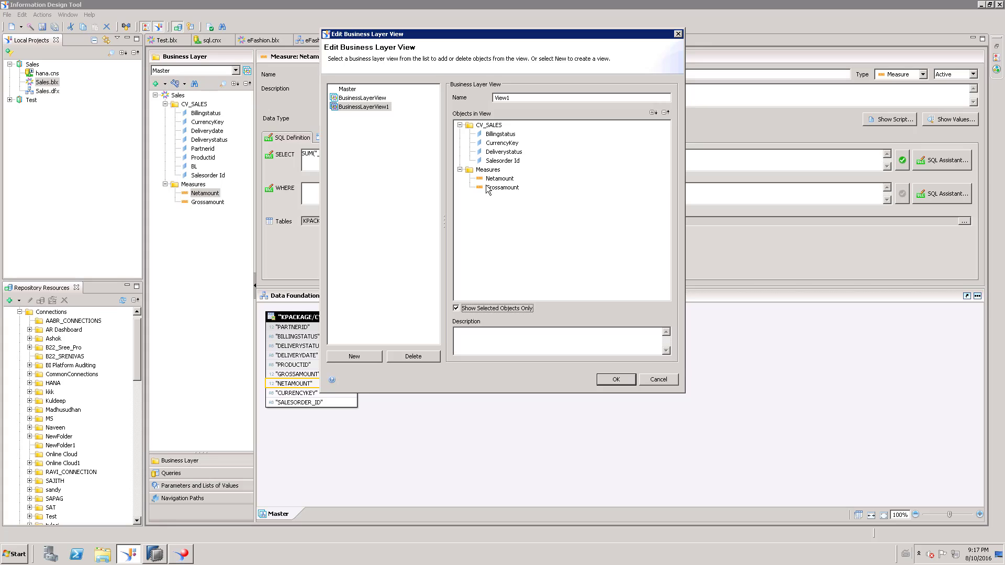
pyautogui.moveTo(531, 178)
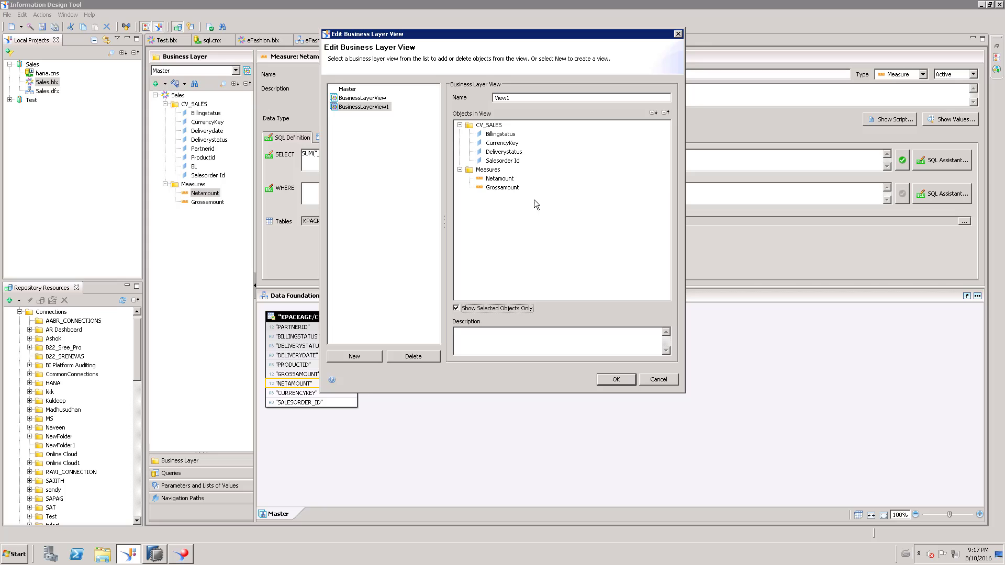
pyautogui.moveTo(458, 105)
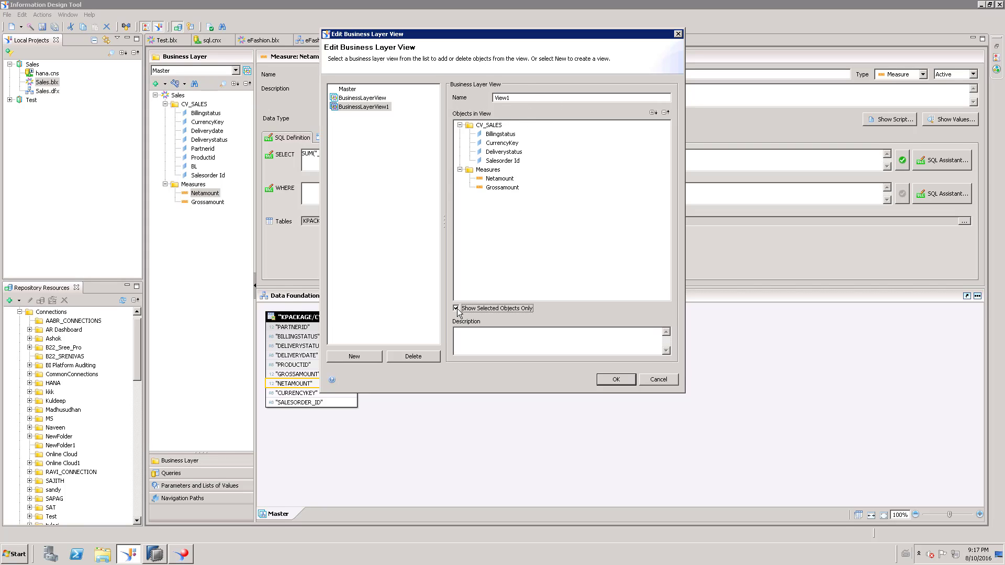
# Apply View1 from the business layer views list, expand CV_SALES, and save the Sales layer
pyautogui.click(614, 379)
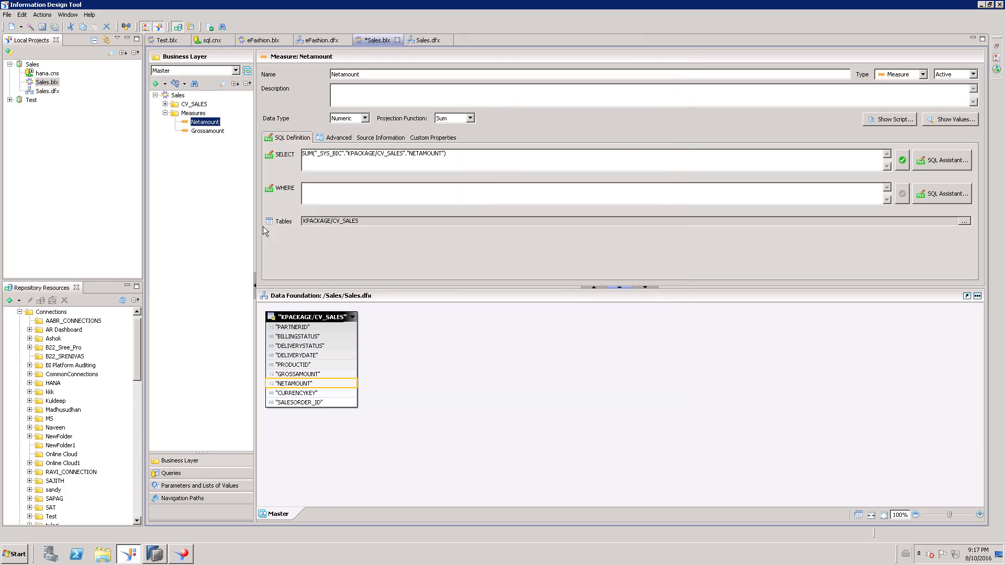
pyautogui.moveTo(172, 131)
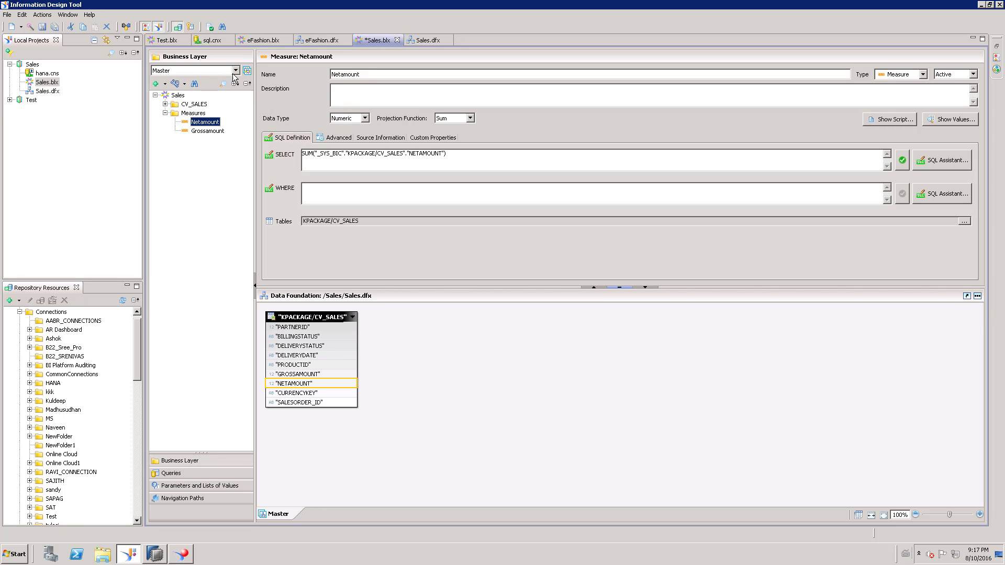
pyautogui.click(237, 71)
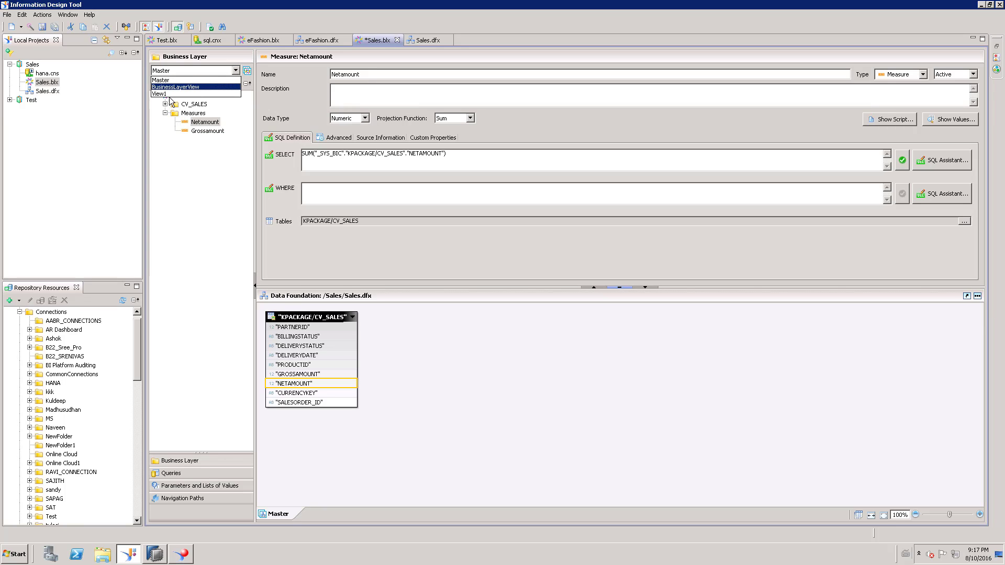
pyautogui.click(158, 94)
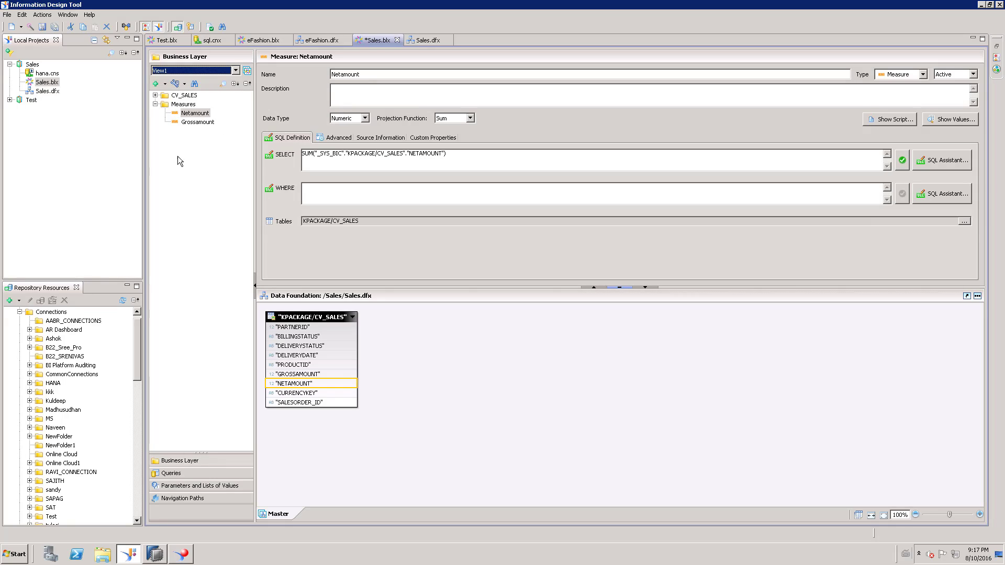
pyautogui.click(156, 95)
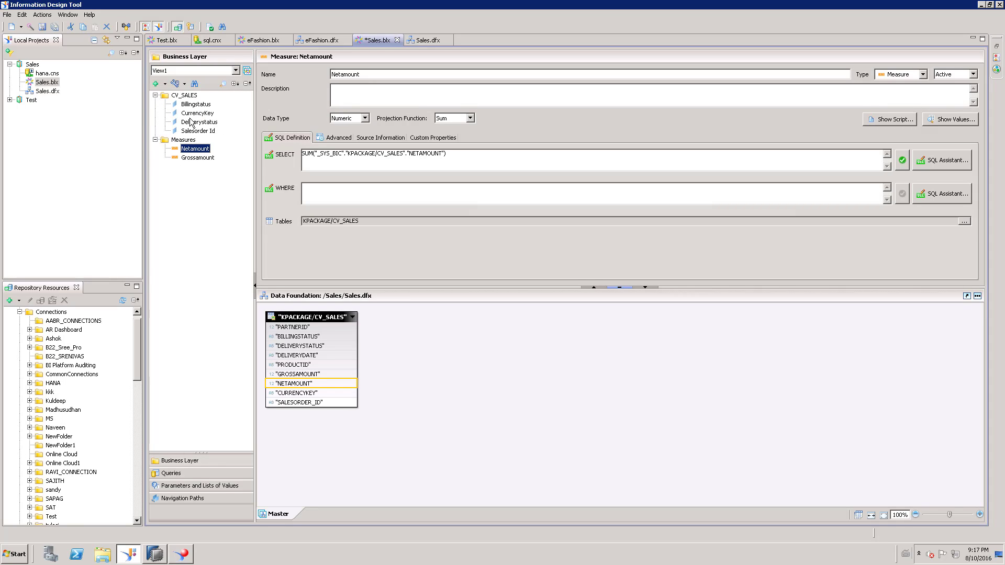
pyautogui.moveTo(198, 199)
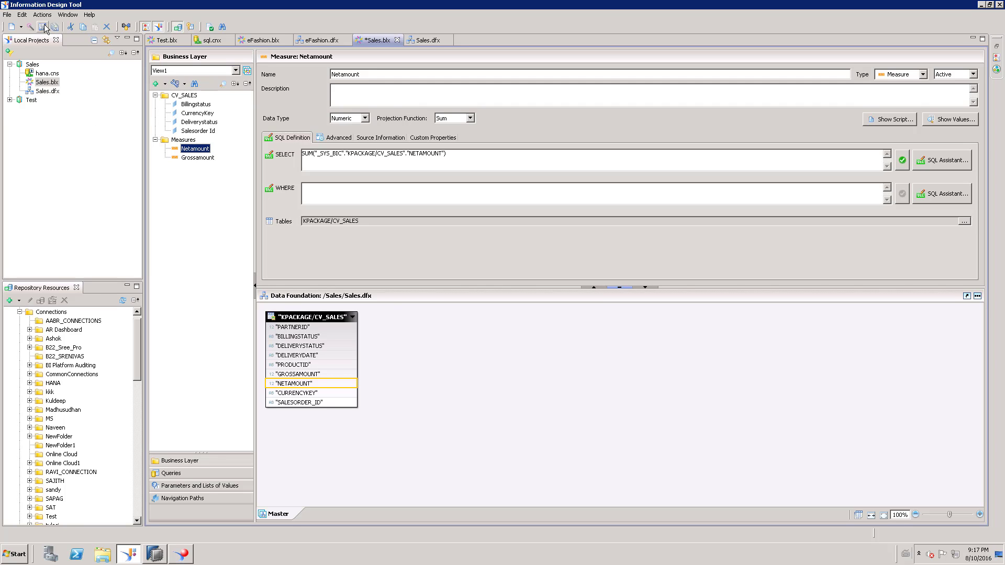
pyautogui.click(181, 553)
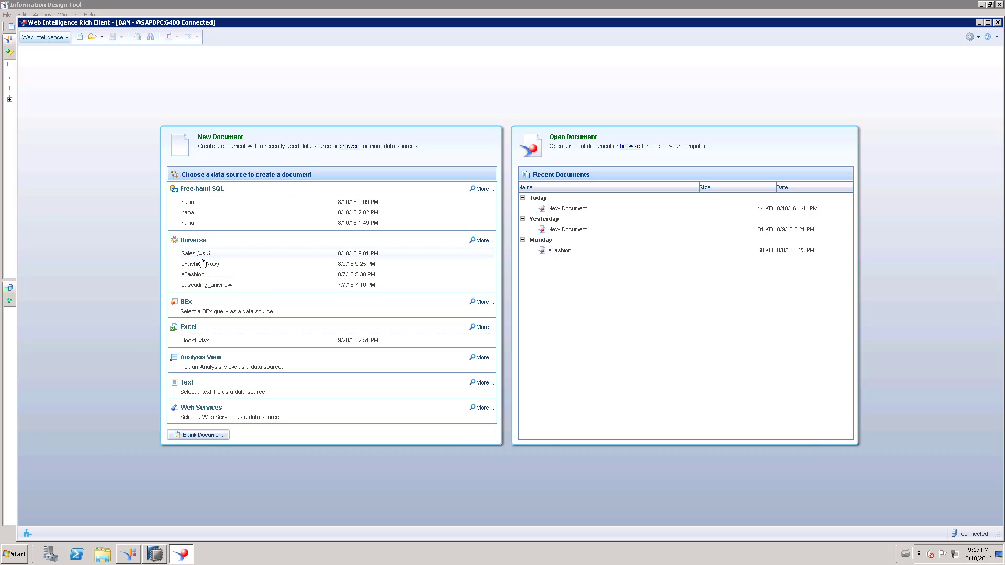
# Start a new Web Intelligence document on Sales.unx and list its Universe outline views
pyautogui.doubleClick(195, 253)
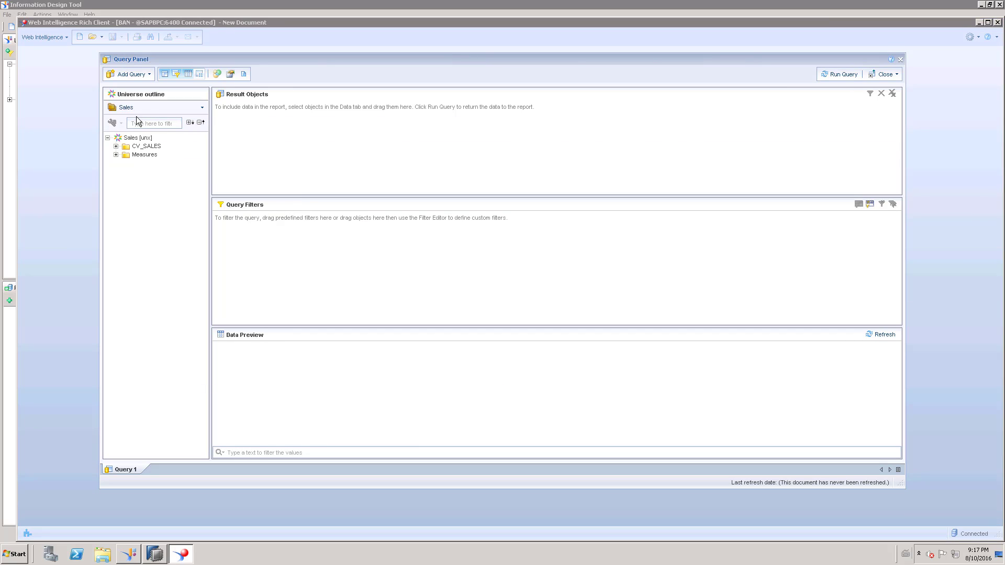
pyautogui.click(200, 106)
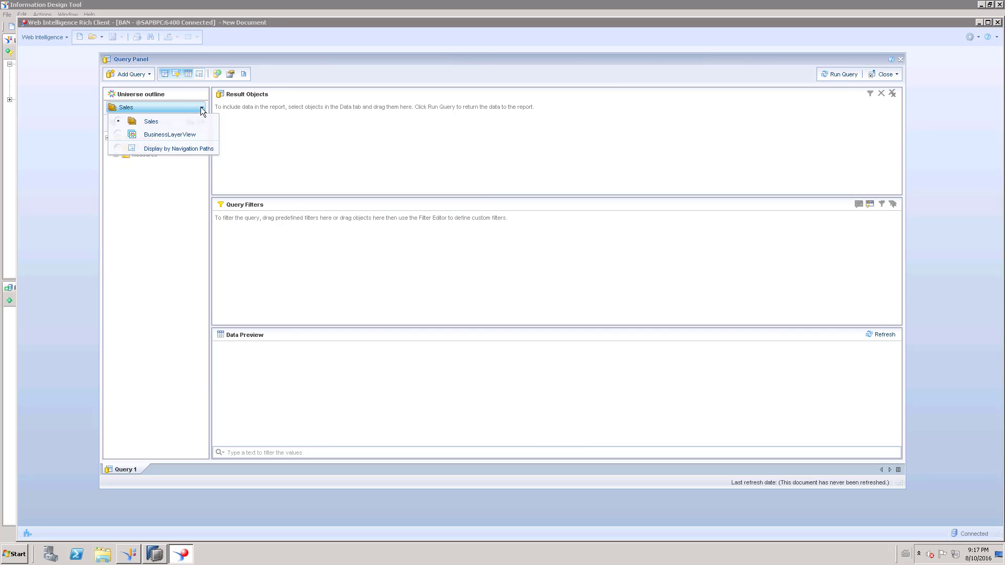
pyautogui.moveTo(165, 134)
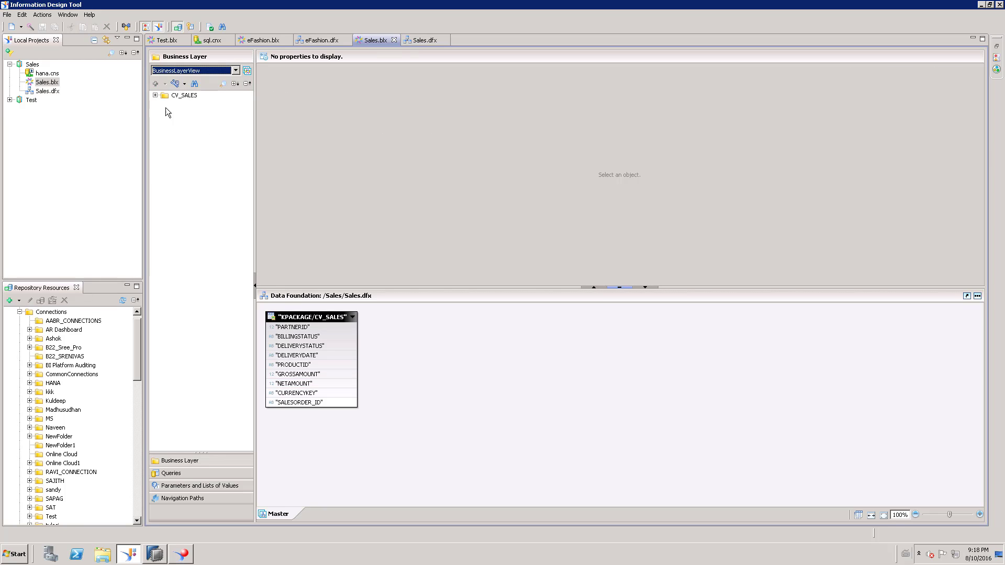
pyautogui.click(156, 95)
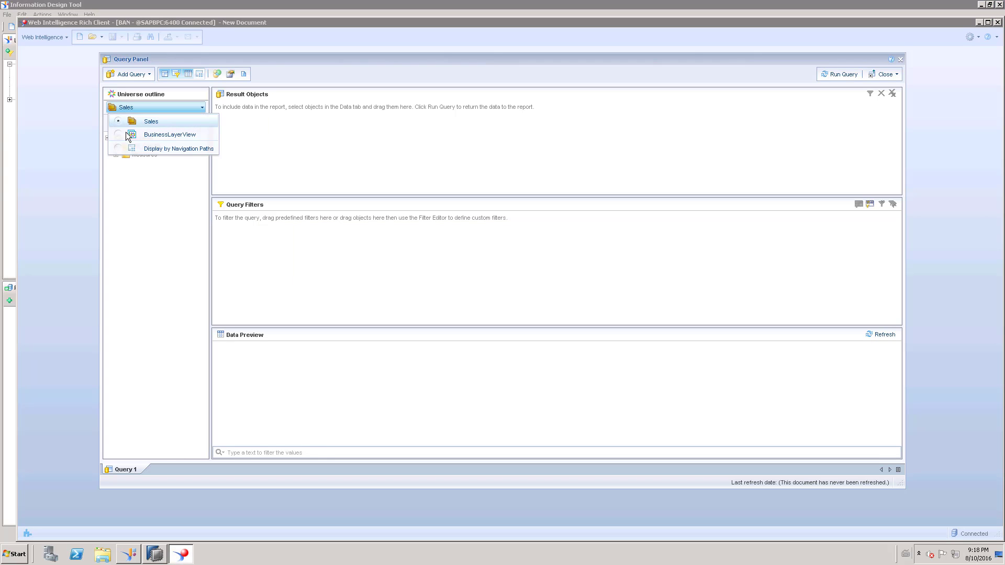
# Switch the Query Panel outline to BusinessLayerView and expand its CV_SALES folder
pyautogui.click(169, 134)
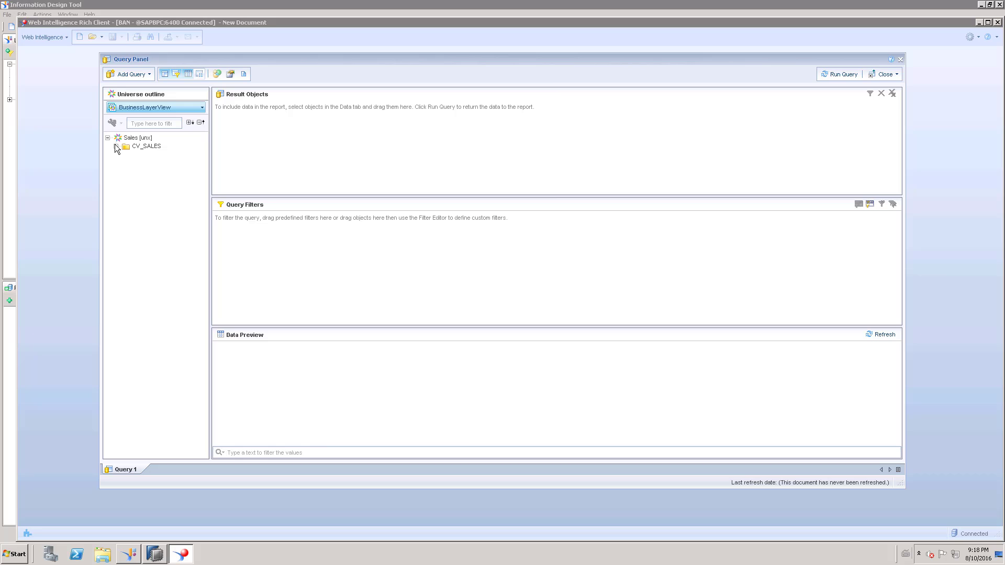
pyautogui.click(117, 147)
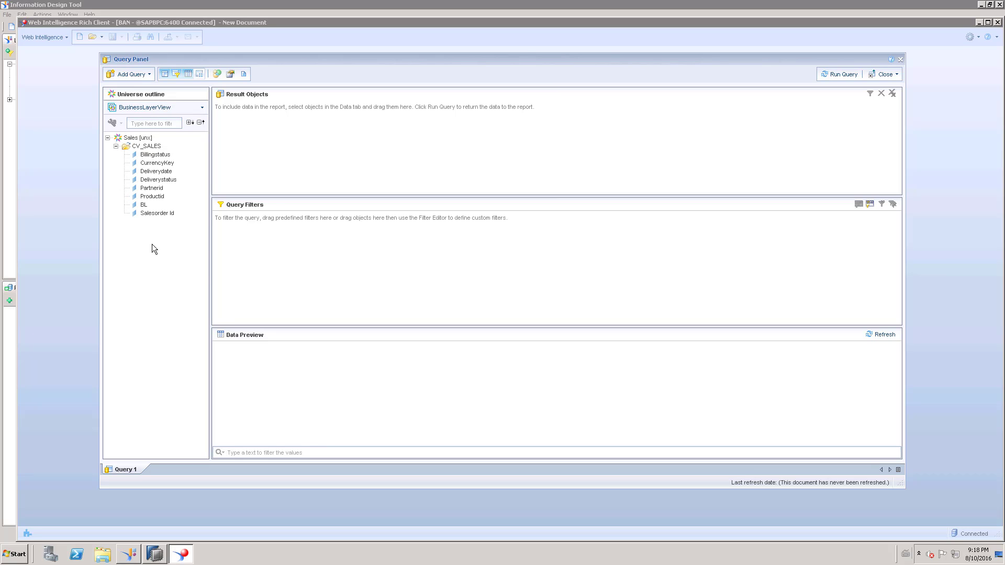
pyautogui.moveTo(137, 226)
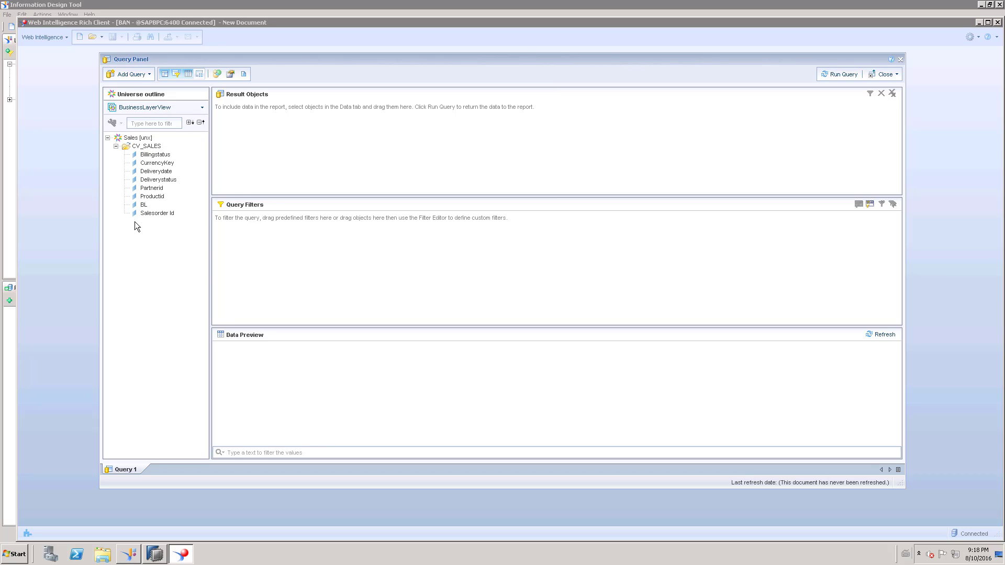
pyautogui.click(154, 107)
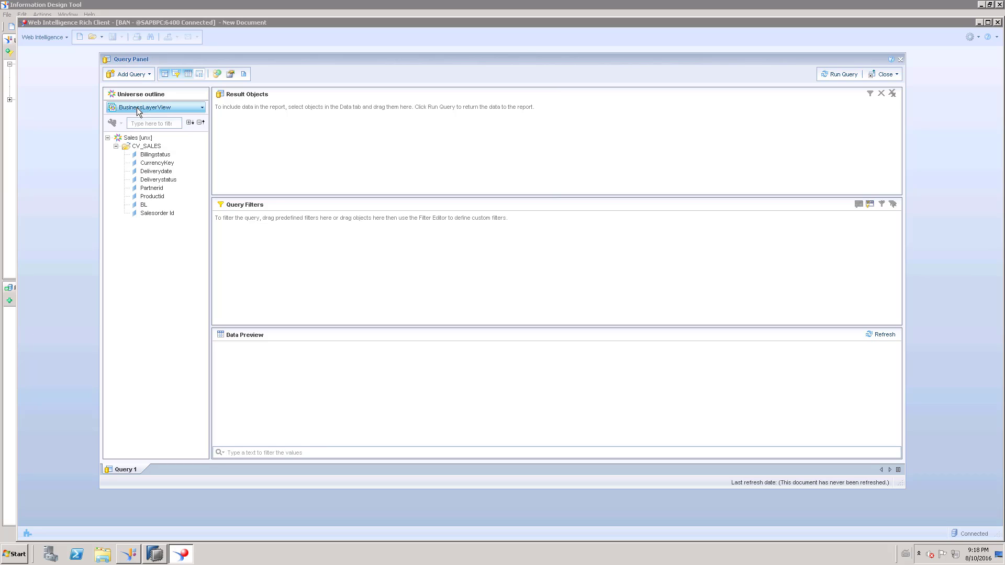
pyautogui.moveTo(168, 109)
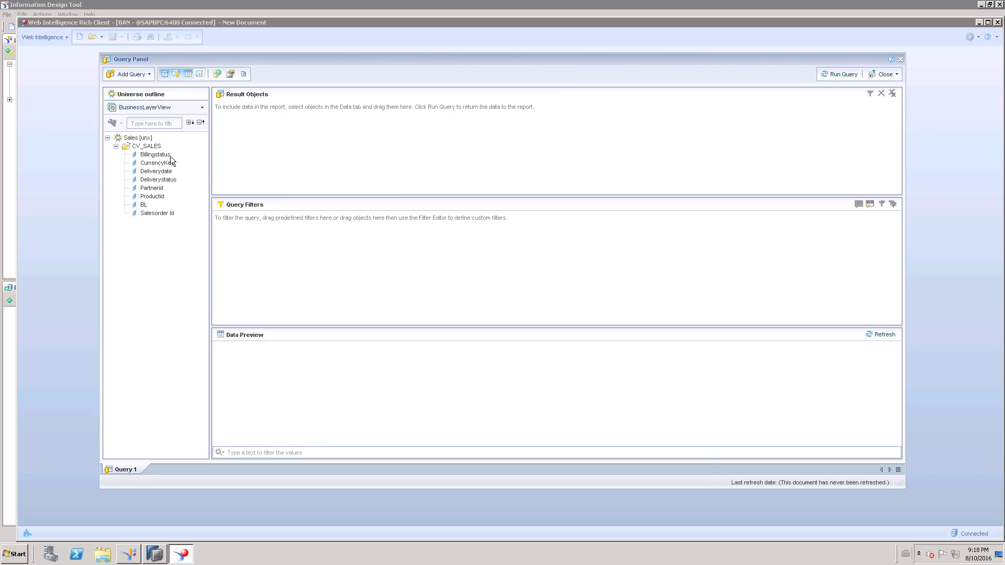
pyautogui.moveTo(174, 218)
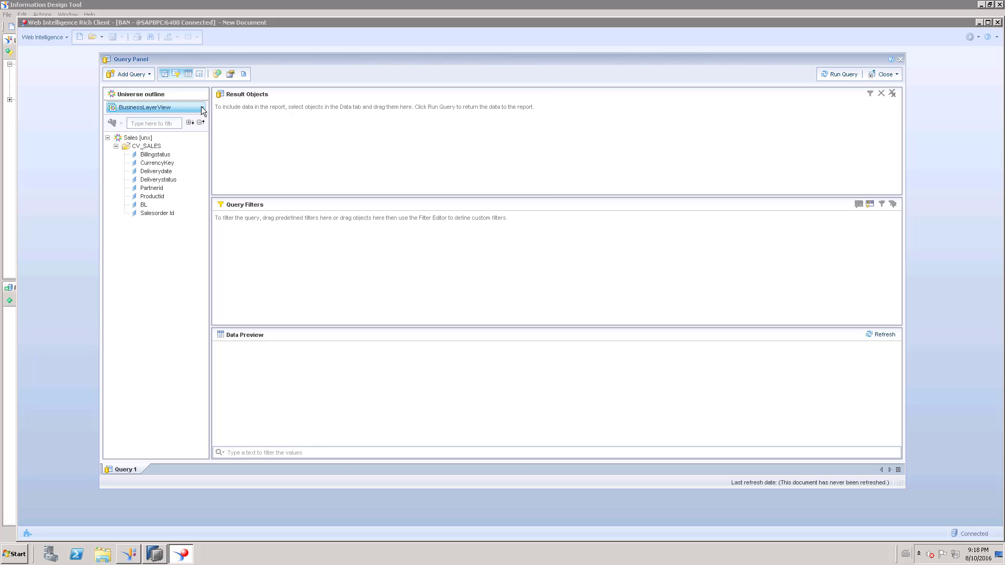
# Switch the outline back to Sales and expand CV_SALES in the full outline
pyautogui.click(201, 107)
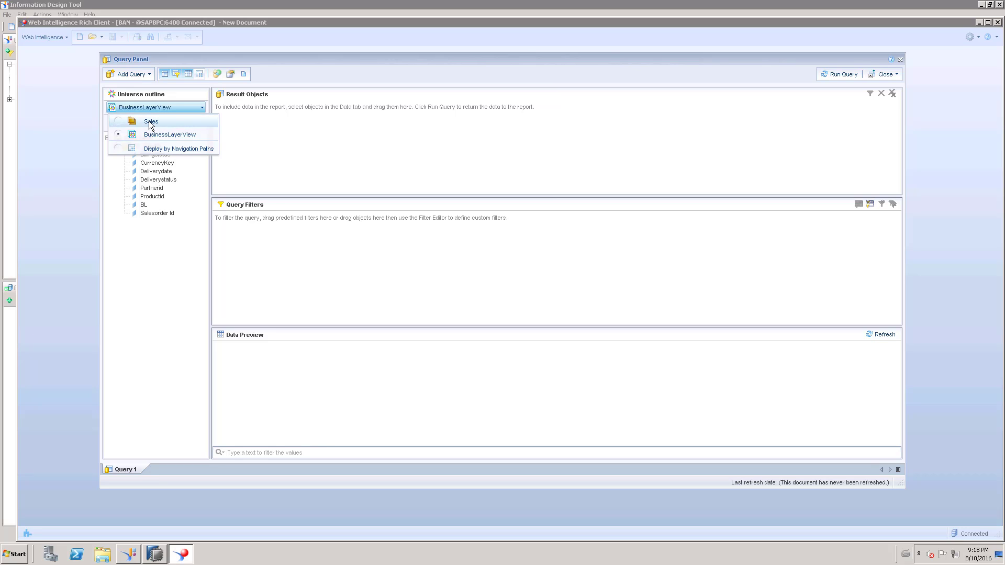
pyautogui.click(150, 121)
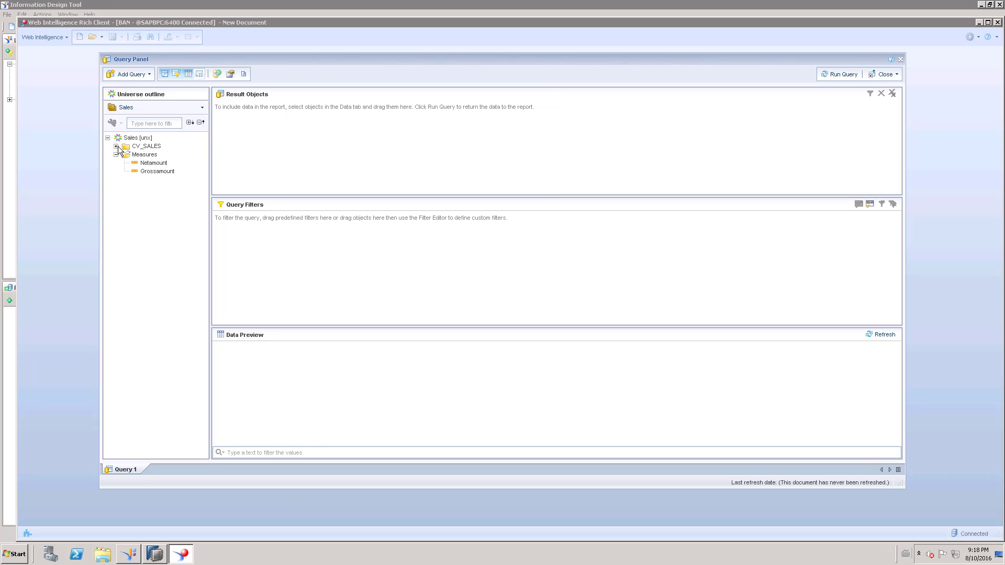
pyautogui.click(117, 147)
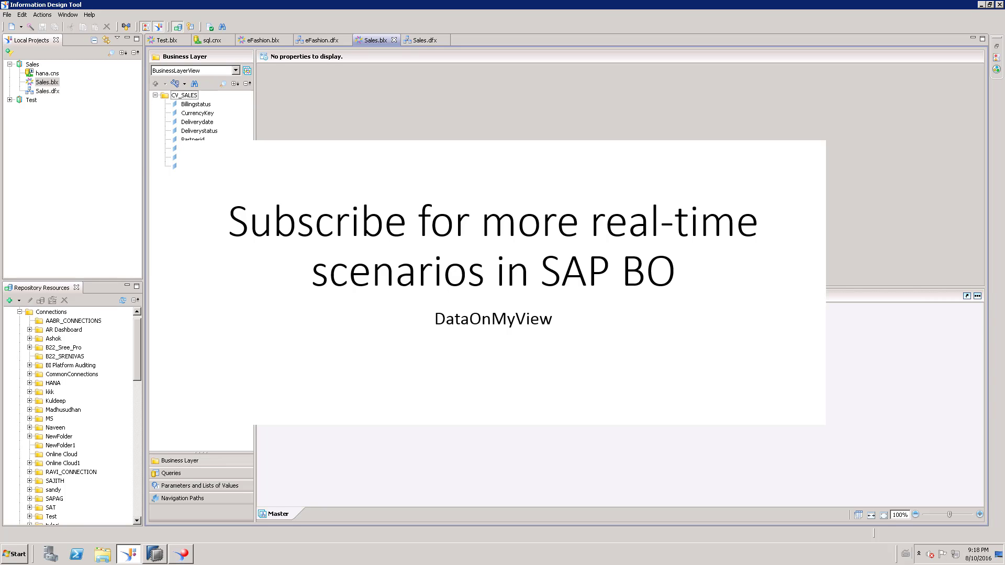
pyautogui.moveTo(631, 4)
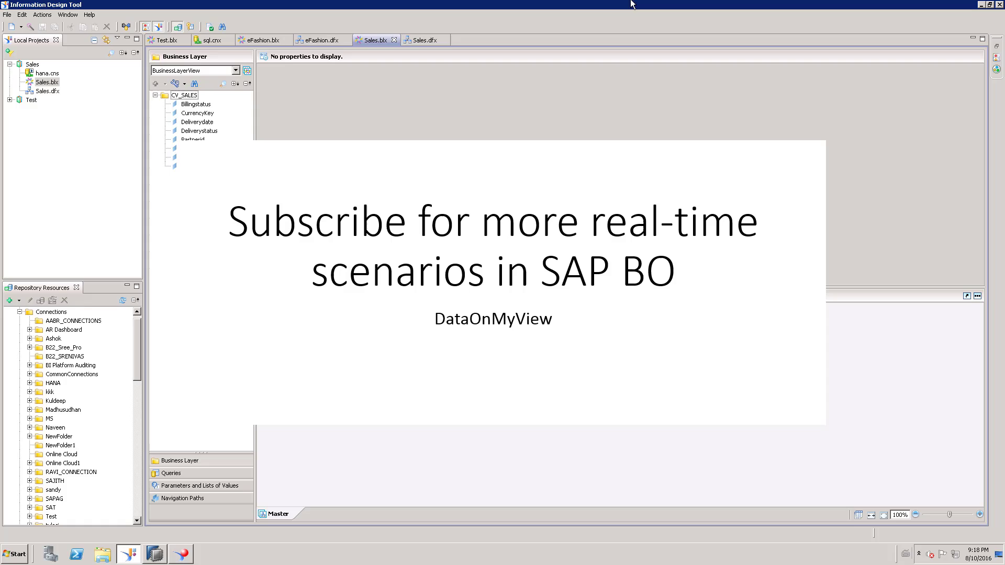